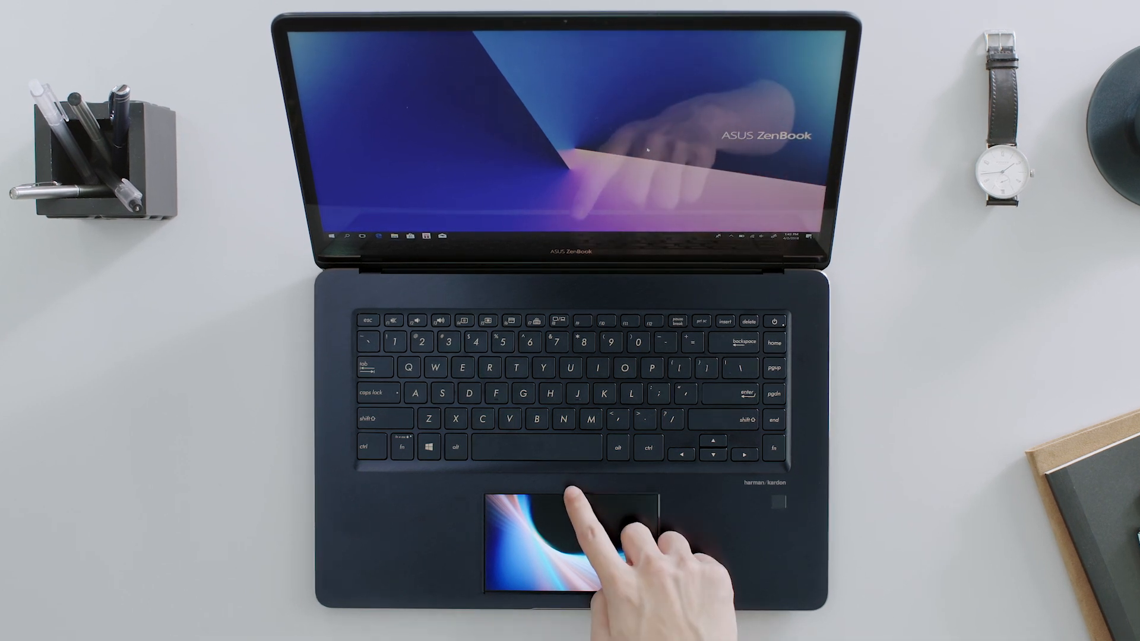
# Step: Open ScreenPad Settings and step through the Introduction tour
pyautogui.click(567, 542)
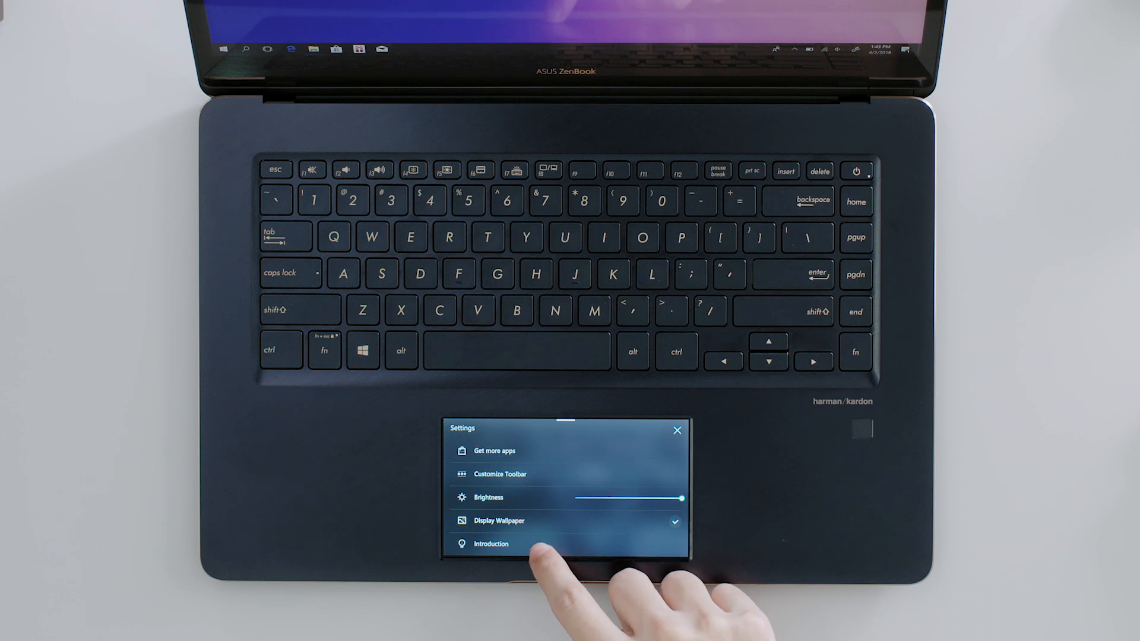
pyautogui.click(491, 544)
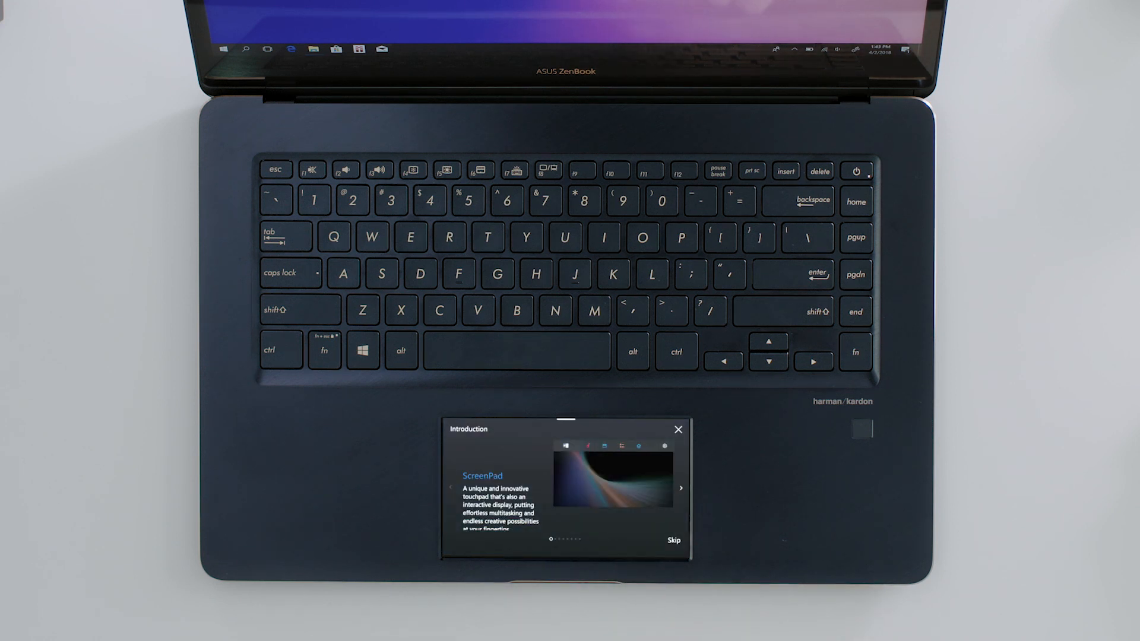
pyautogui.click(680, 488)
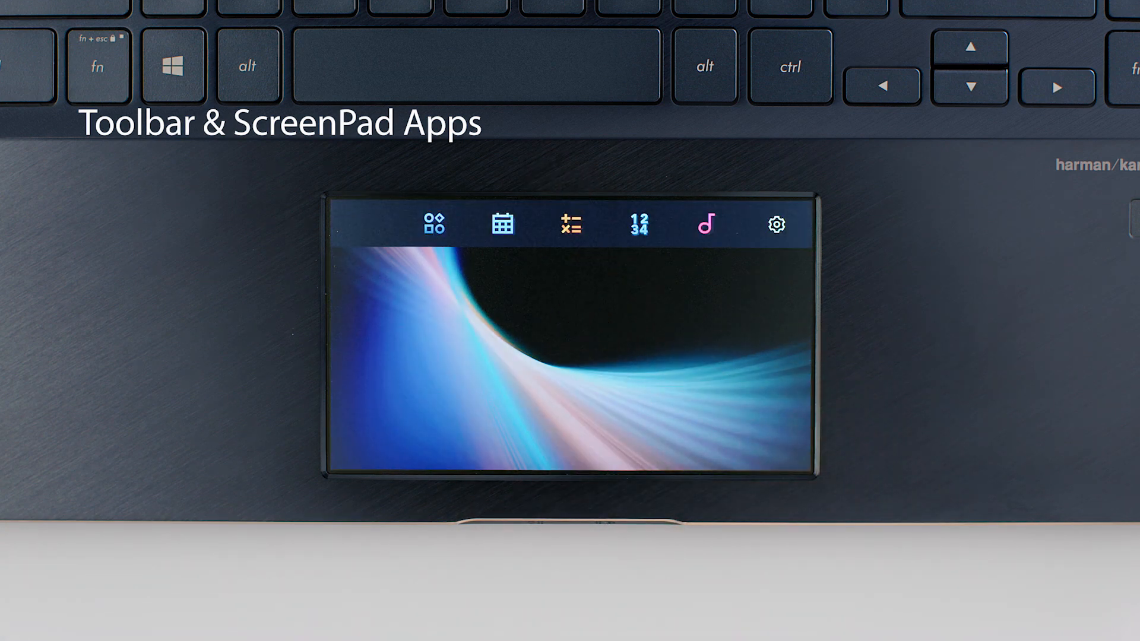
# Step: Launch the ScreenPad Calculator app, then close it
pyautogui.click(570, 223)
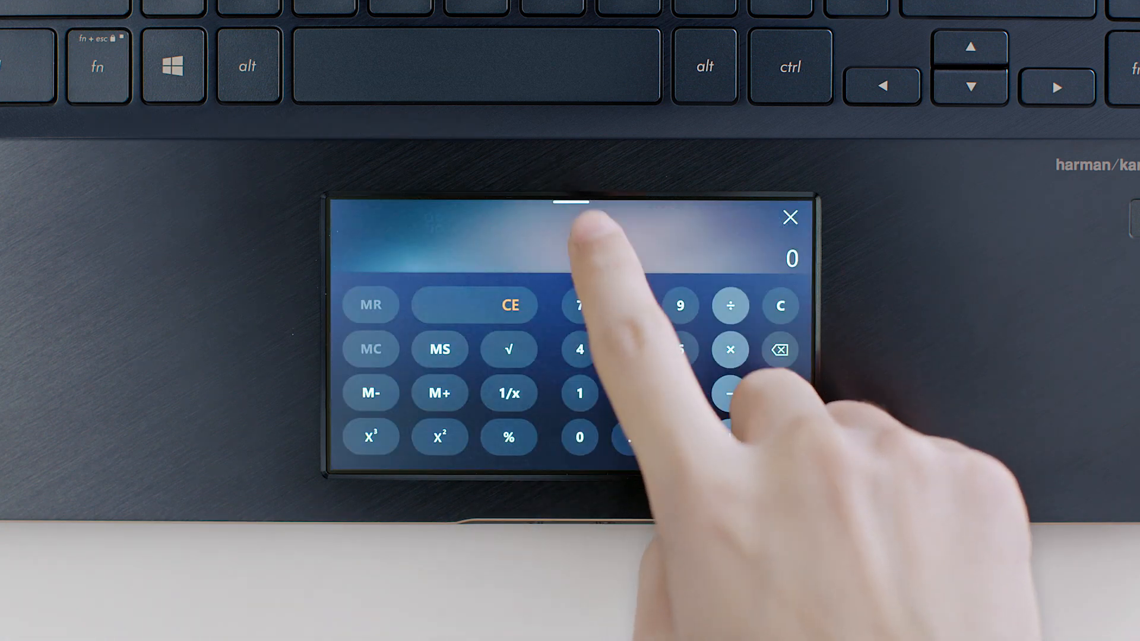
pyautogui.click(780, 413)
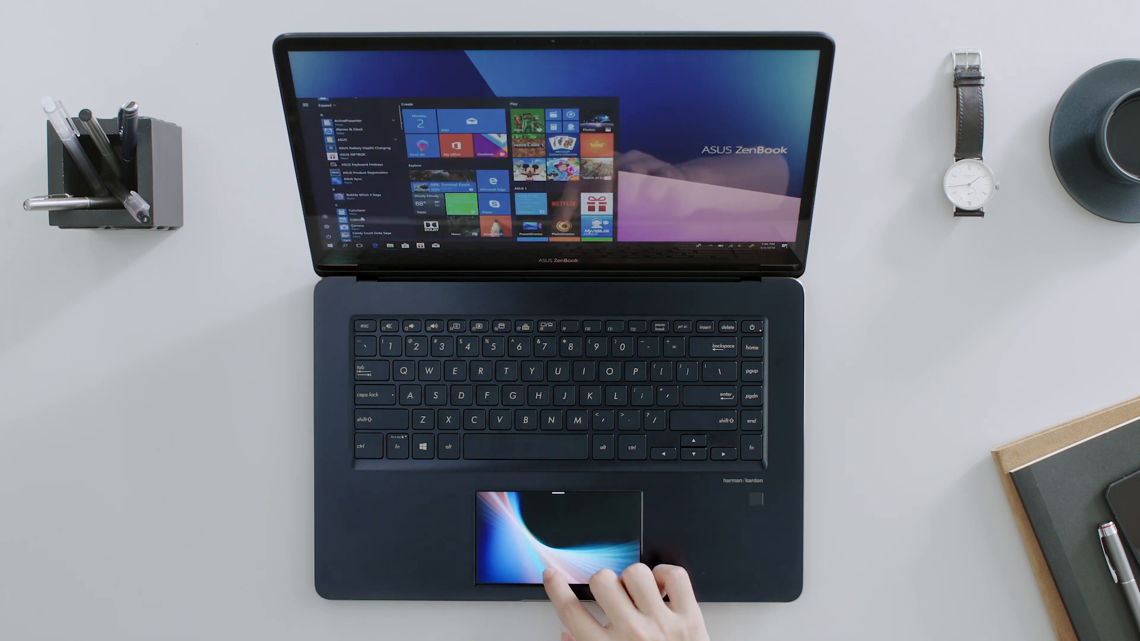
# Step: Add an all-day 'Board meeting' event on Monday, April 9, 2018
pyautogui.click(531, 626)
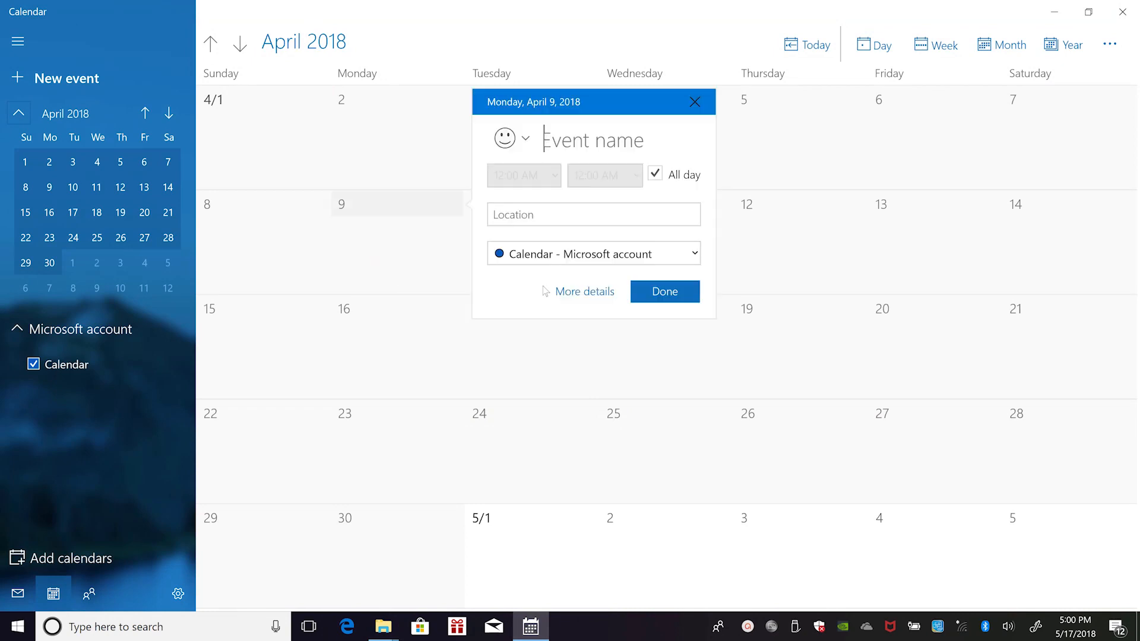
pyautogui.write('Board me')
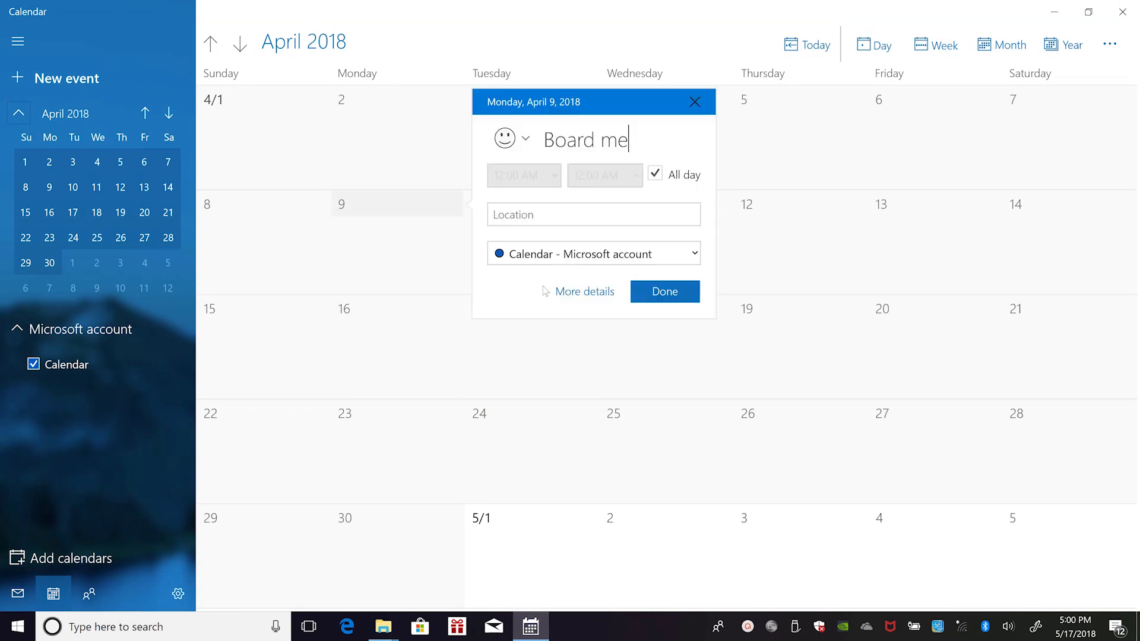
pyautogui.write('eting')
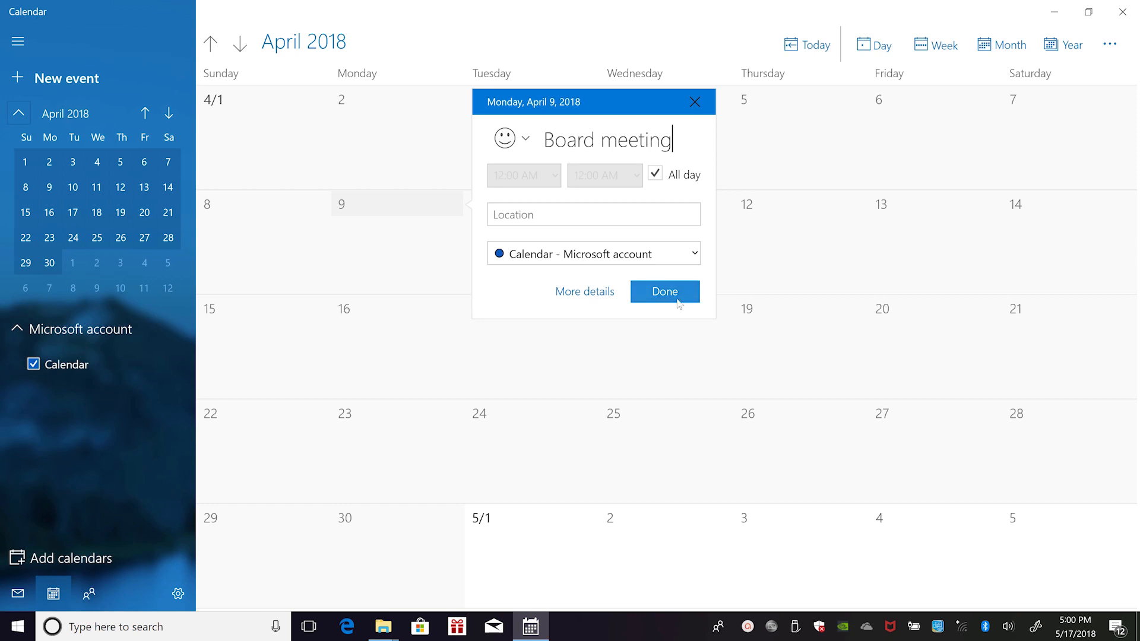